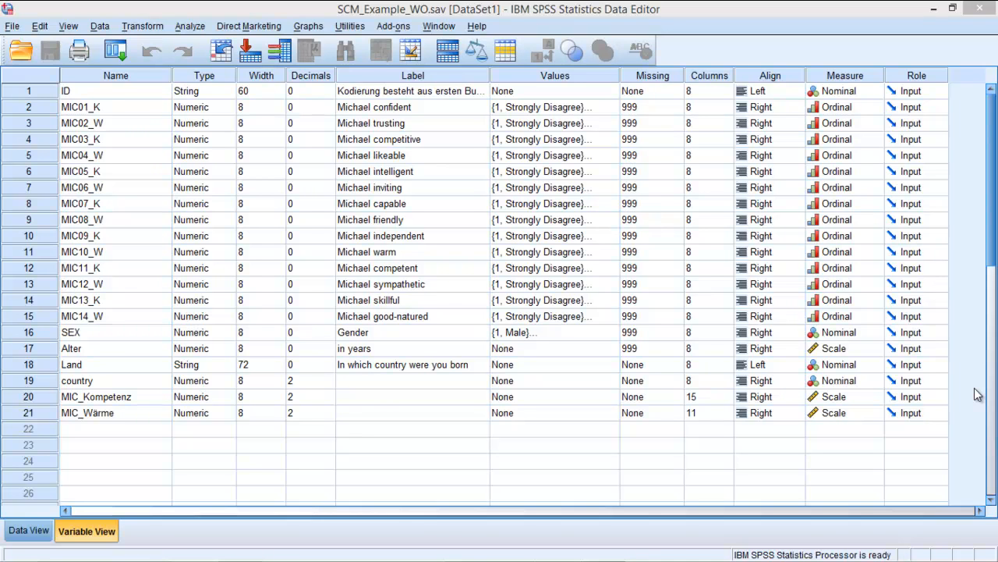
pyautogui.moveTo(593, 237)
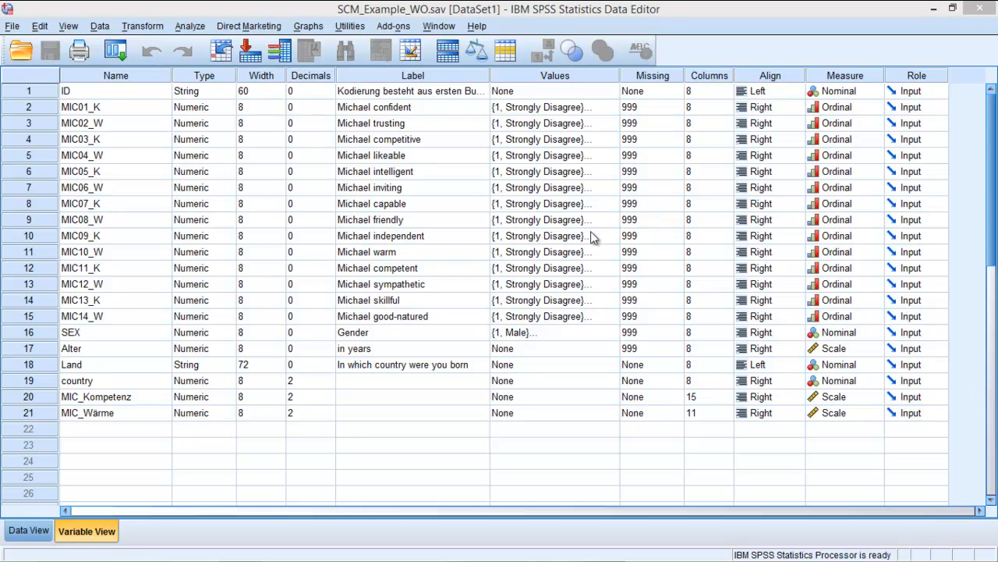
pyautogui.moveTo(406, 293)
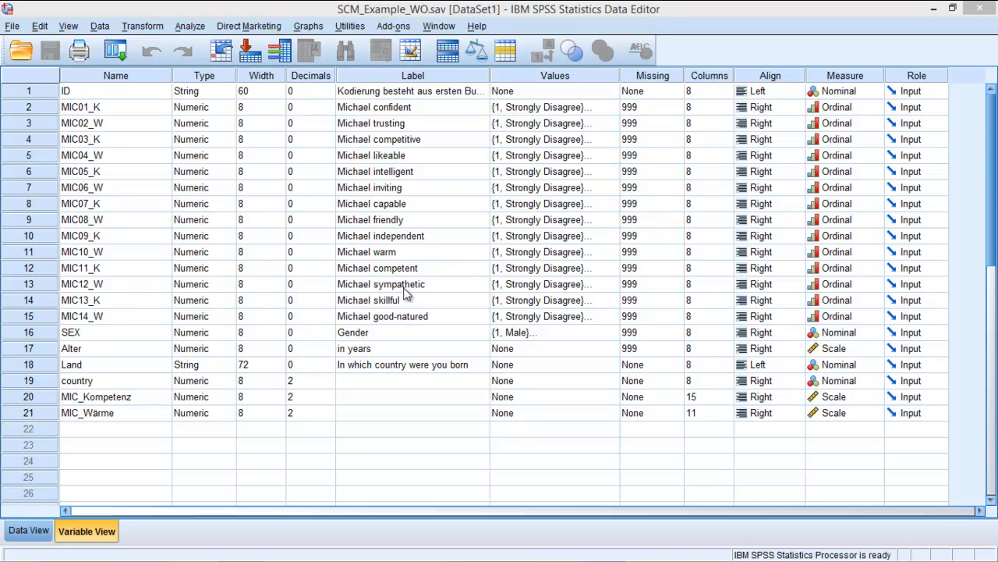
pyautogui.moveTo(468, 140)
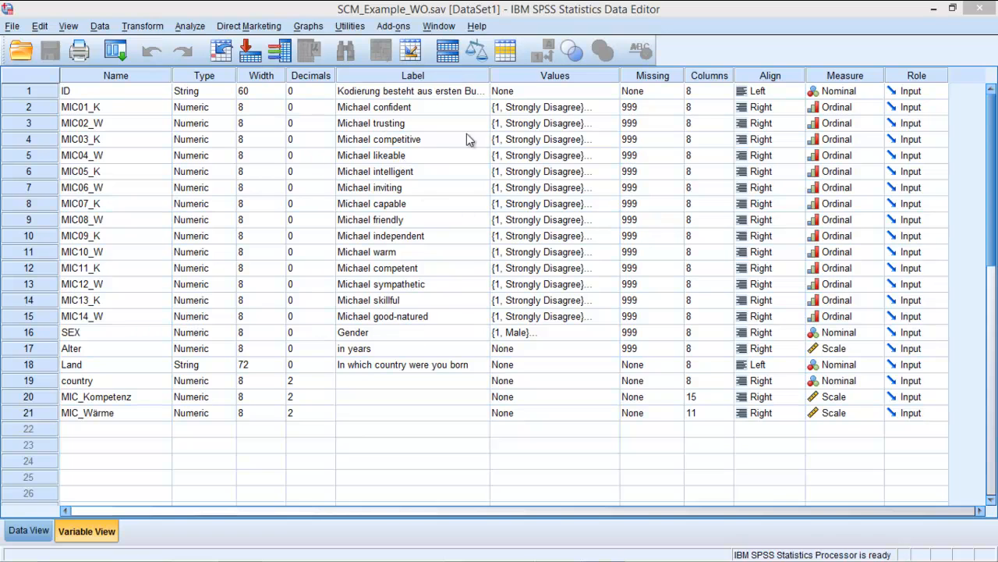
pyautogui.moveTo(402, 234)
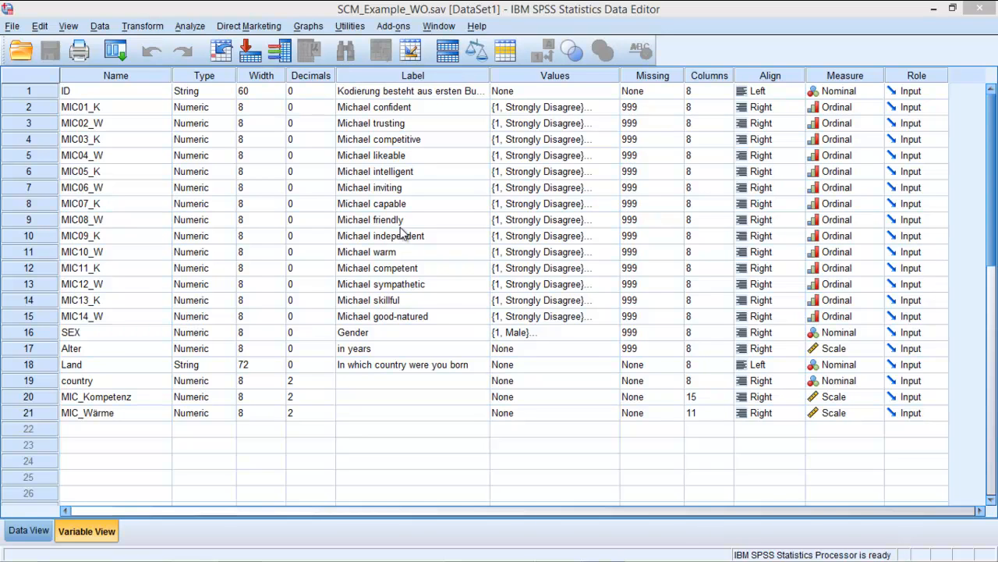
pyautogui.moveTo(380, 172)
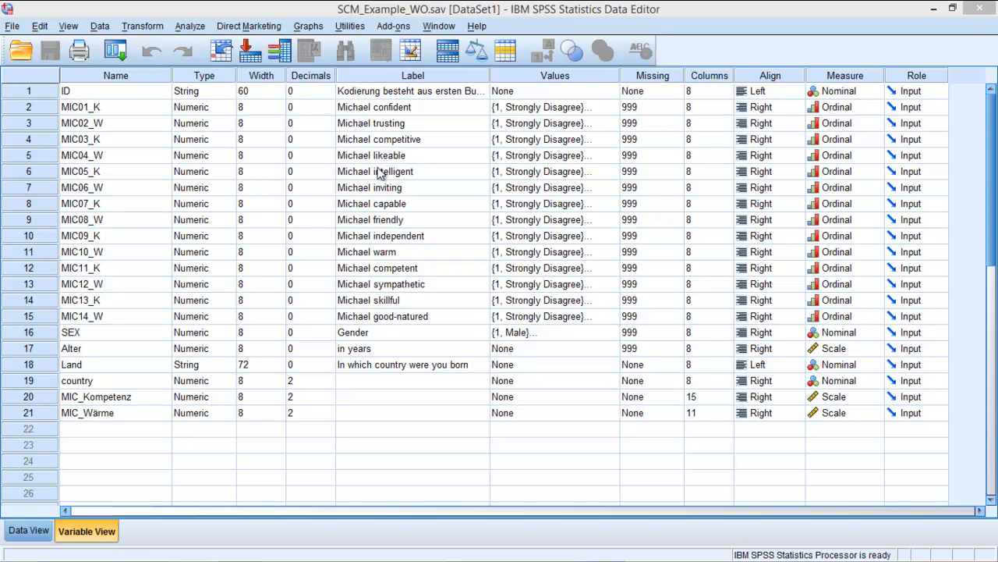
pyautogui.moveTo(362, 156)
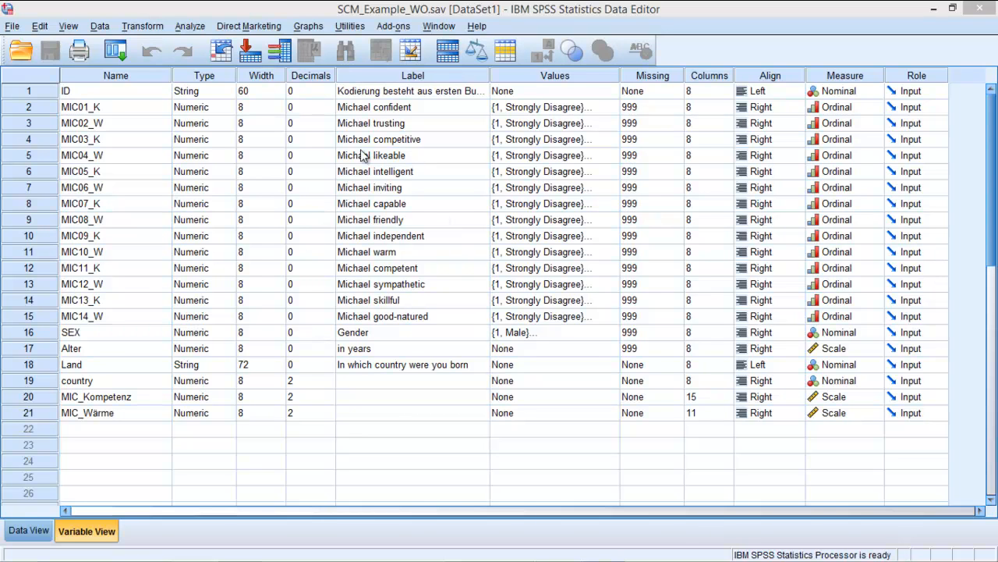
pyautogui.moveTo(472, 205)
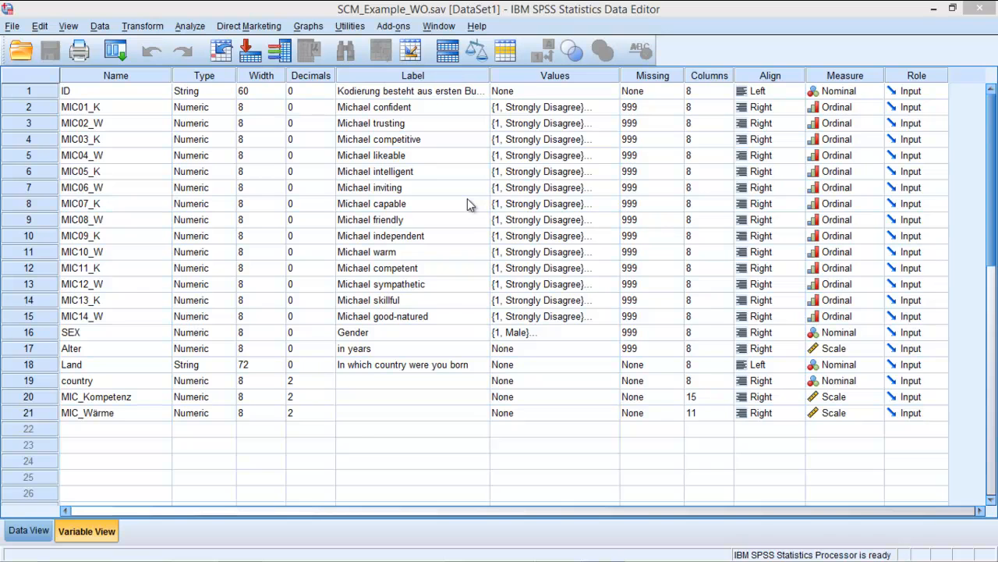
pyautogui.moveTo(262, 181)
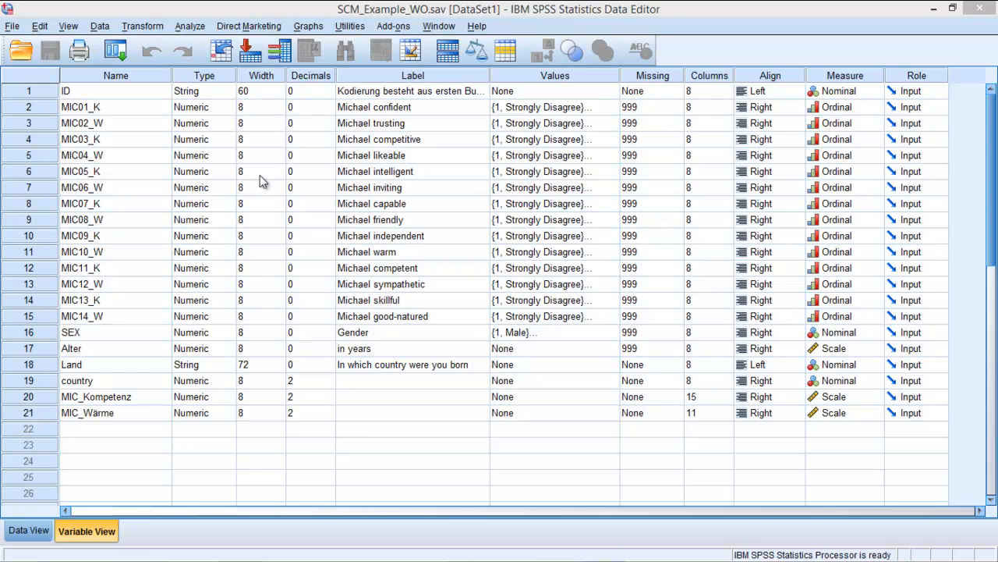
# - Show the Analyze > Compare Means list with the One-Sample T Test entry
pyautogui.click(190, 25)
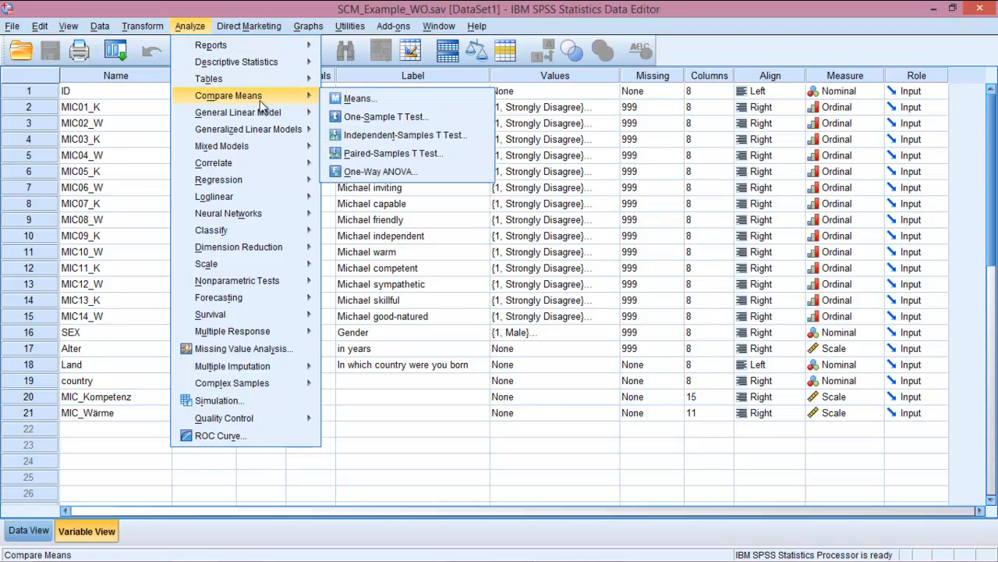
pyautogui.moveTo(406, 134)
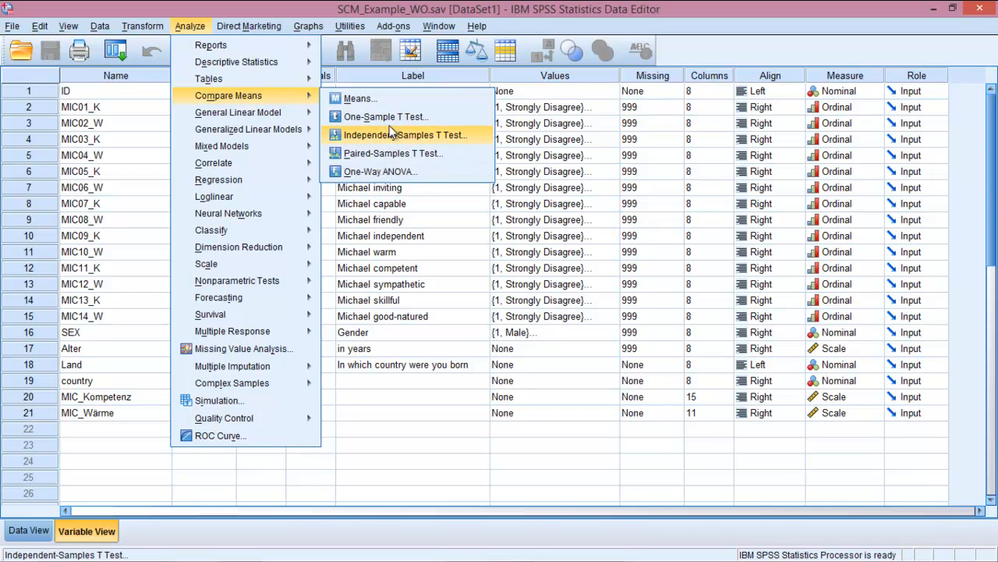
pyautogui.moveTo(387, 115)
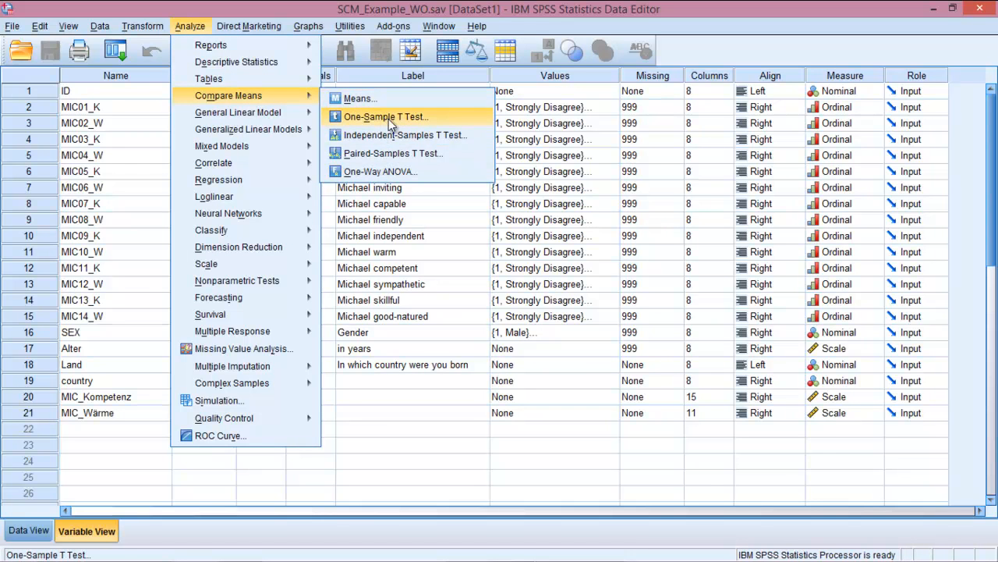
# - Start the One-Sample T Test, switch its variable list to short names and bring Alter into view
pyautogui.click(387, 116)
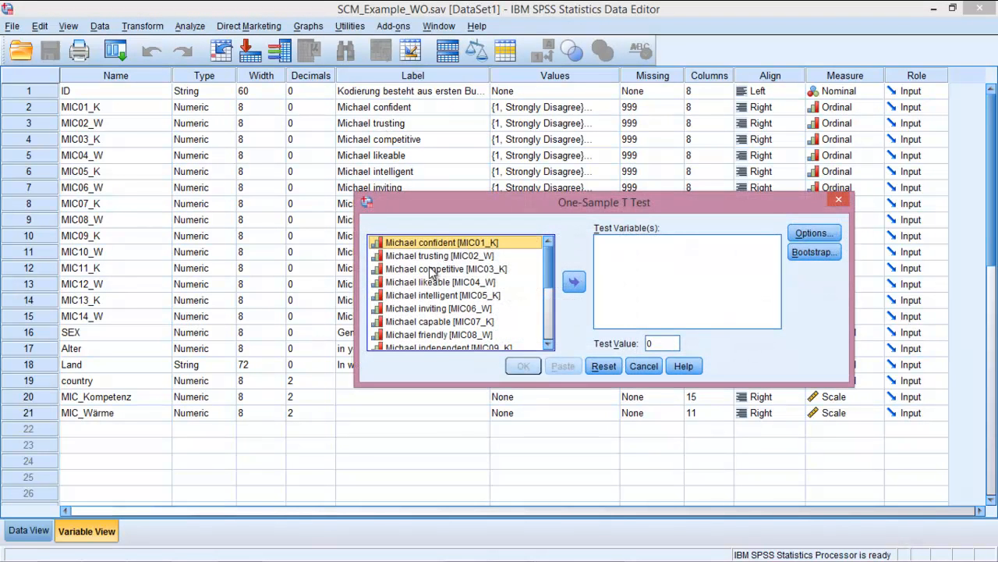
pyautogui.rightClick(446, 268)
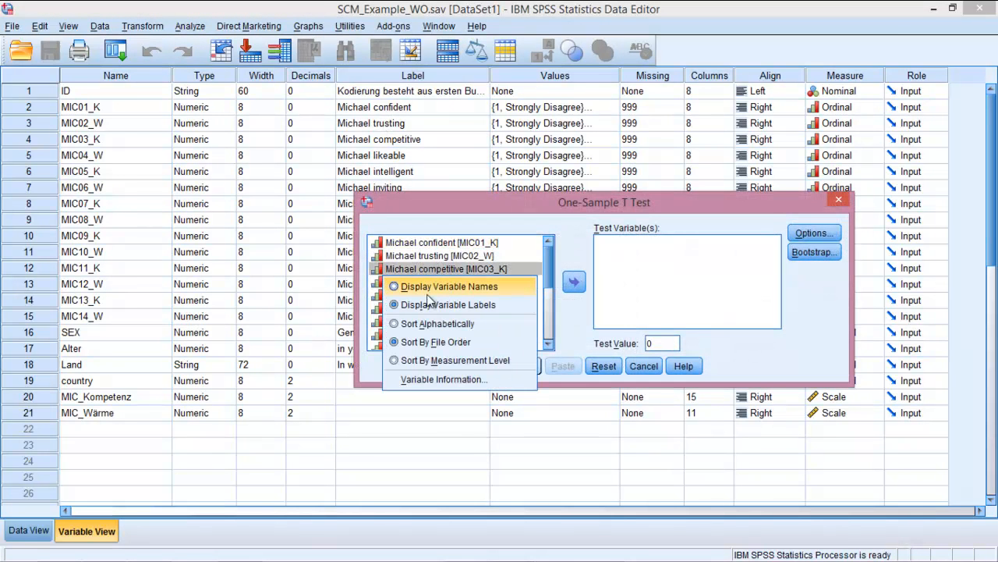
pyautogui.moveTo(455, 293)
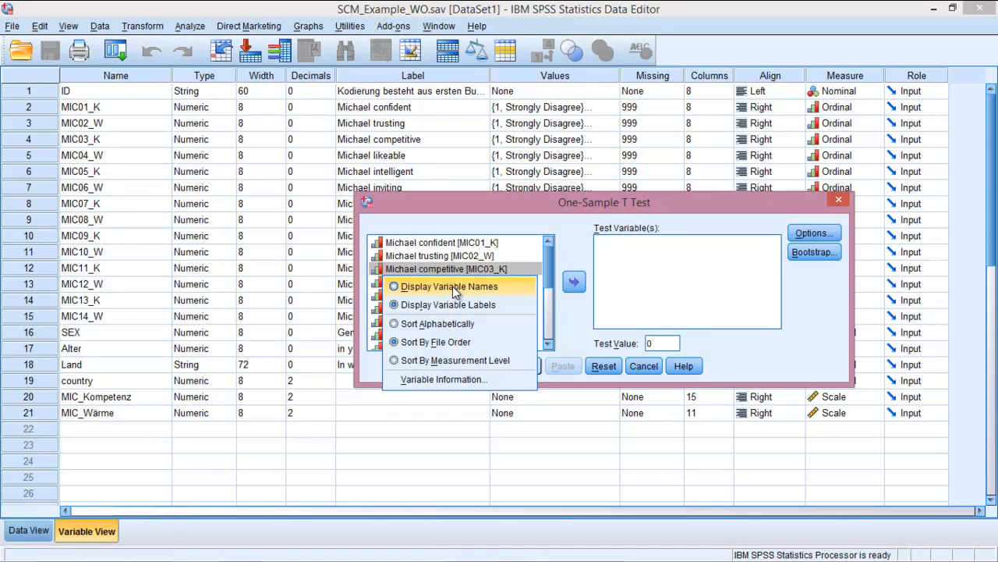
pyautogui.click(450, 286)
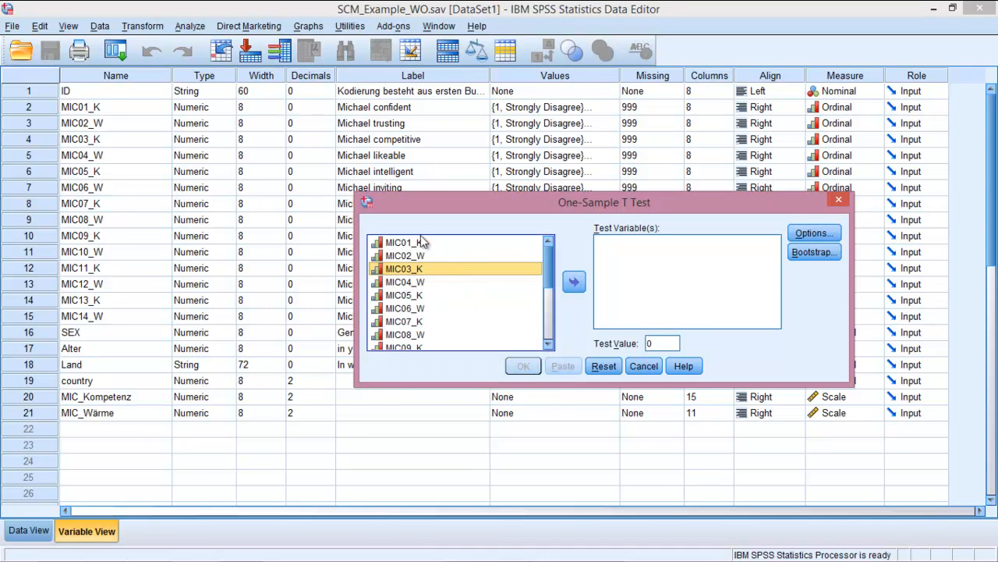
pyautogui.moveTo(91, 119)
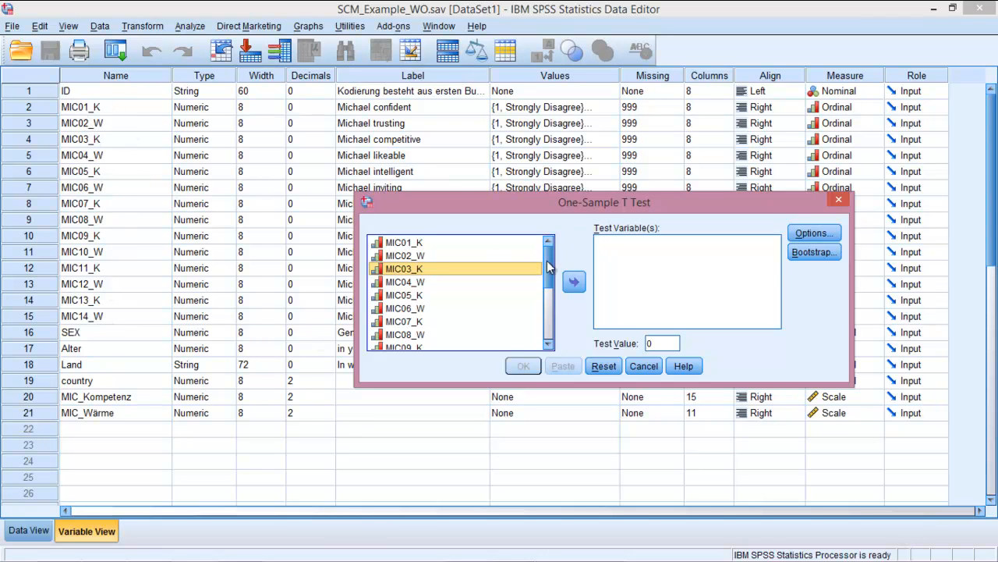
pyautogui.scroll(-3)
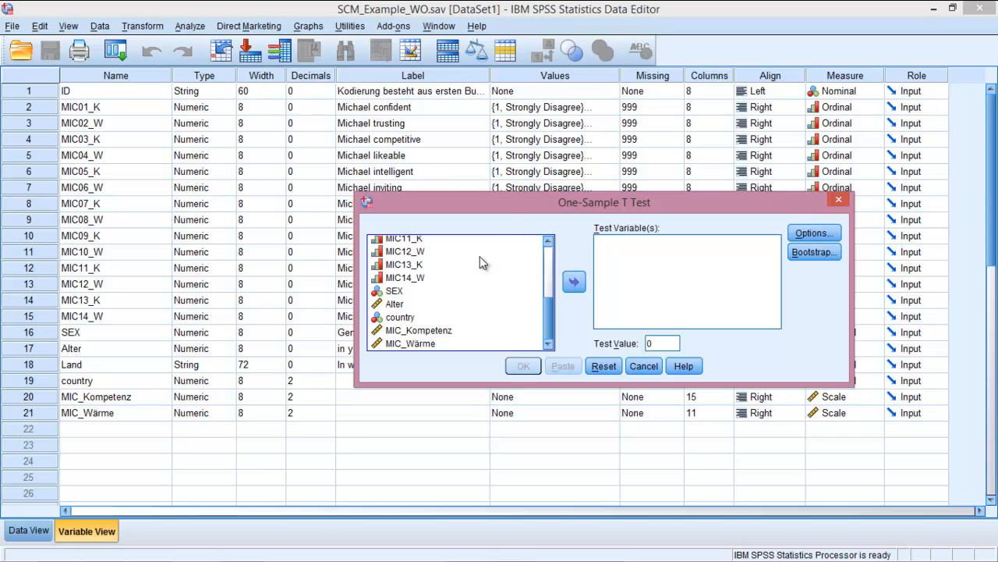
pyautogui.moveTo(456, 231)
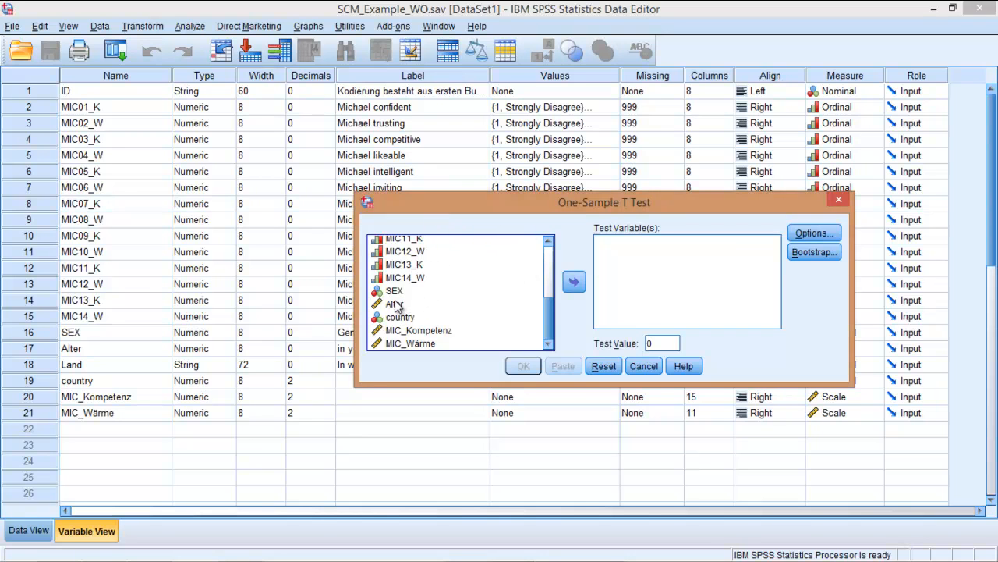
# - Move Alter into the Test Variable(s) list
pyautogui.click(393, 303)
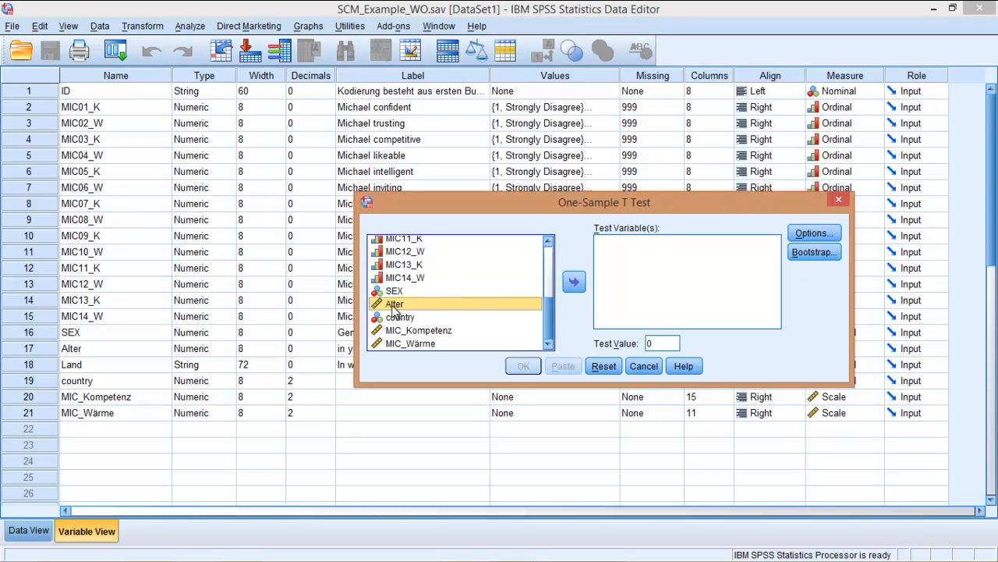
pyautogui.click(574, 281)
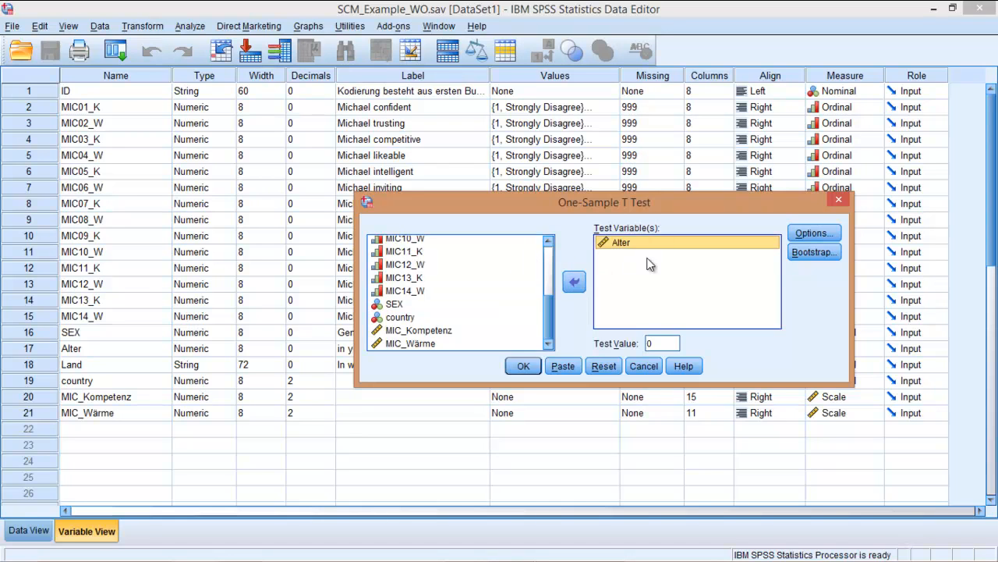
pyautogui.moveTo(605, 266)
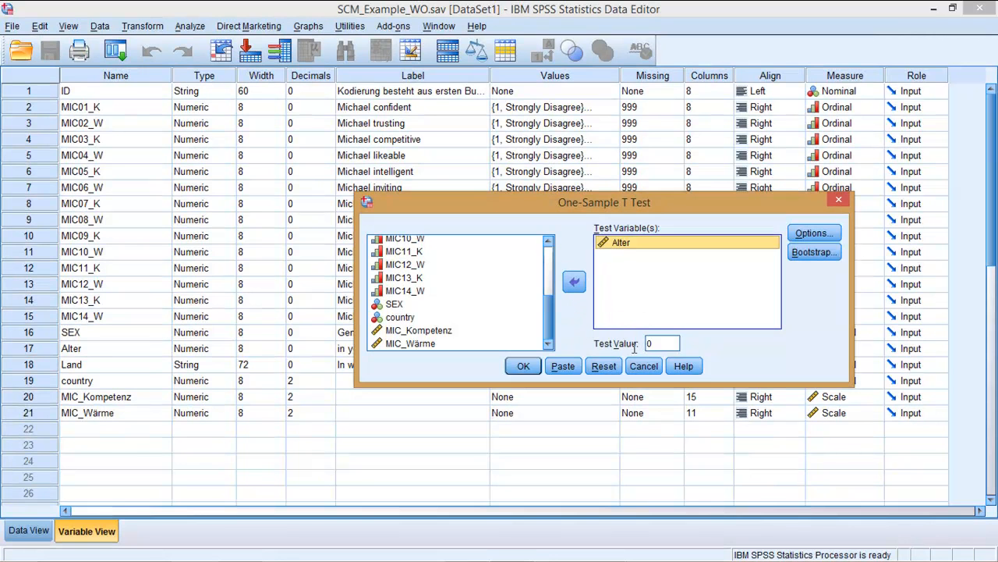
# - Change the test value from 0 to 27
pyautogui.click(662, 343)
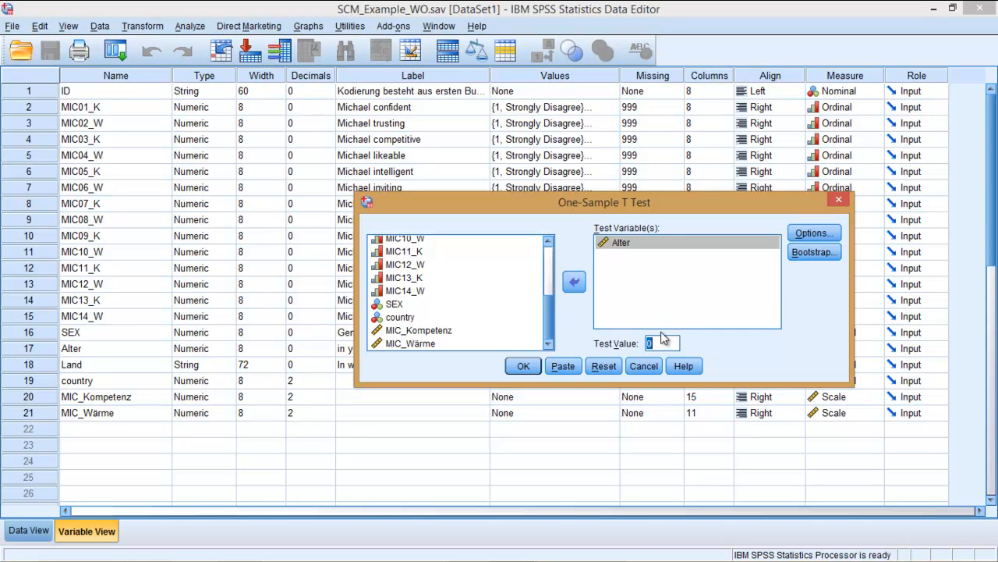
pyautogui.moveTo(821, 292)
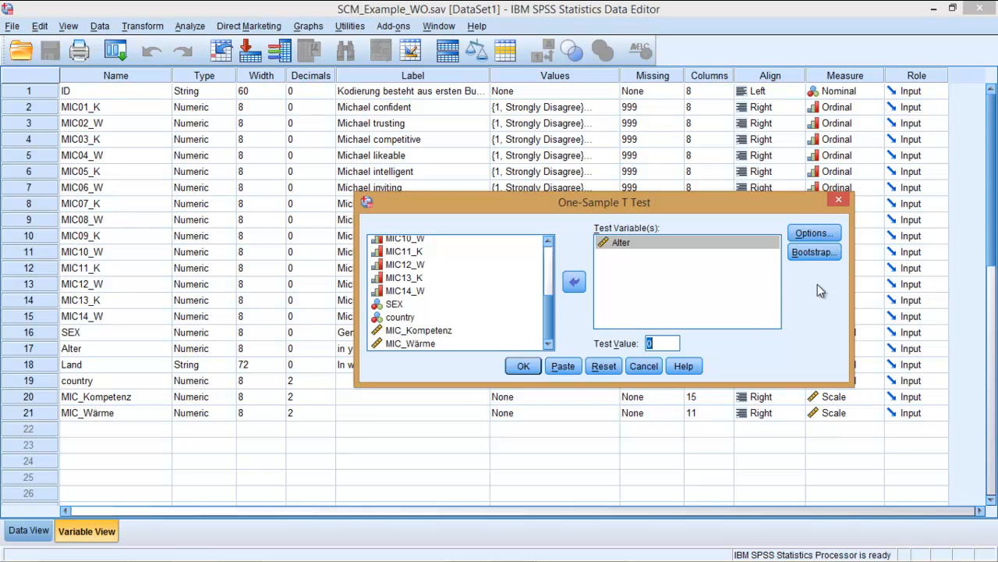
pyautogui.write('27')
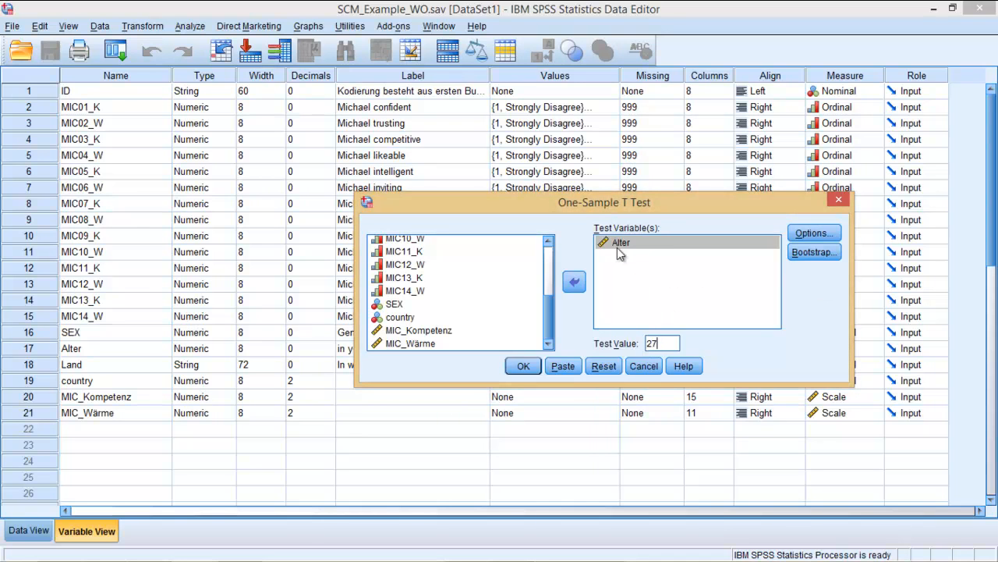
pyautogui.moveTo(608, 259)
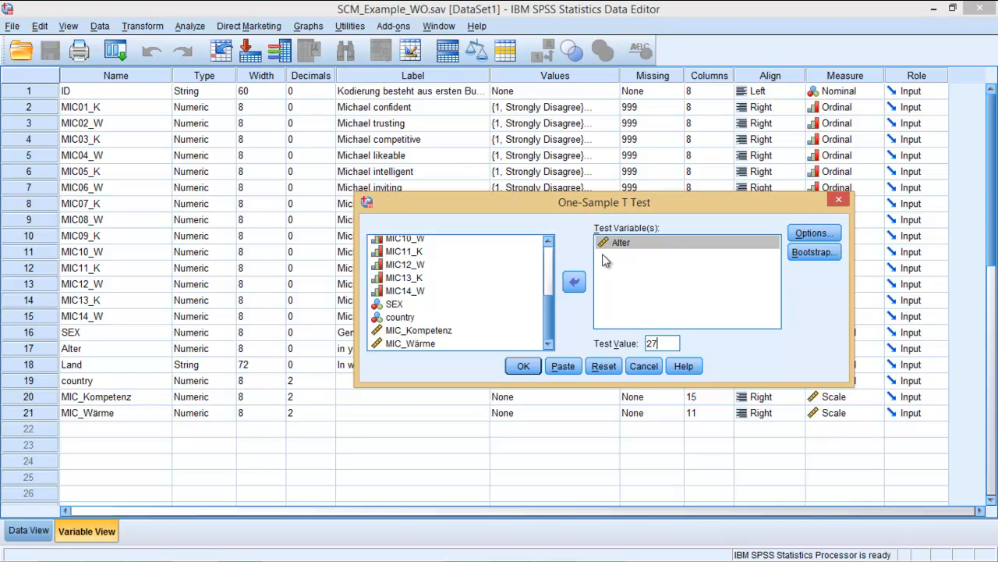
pyautogui.moveTo(260, 212)
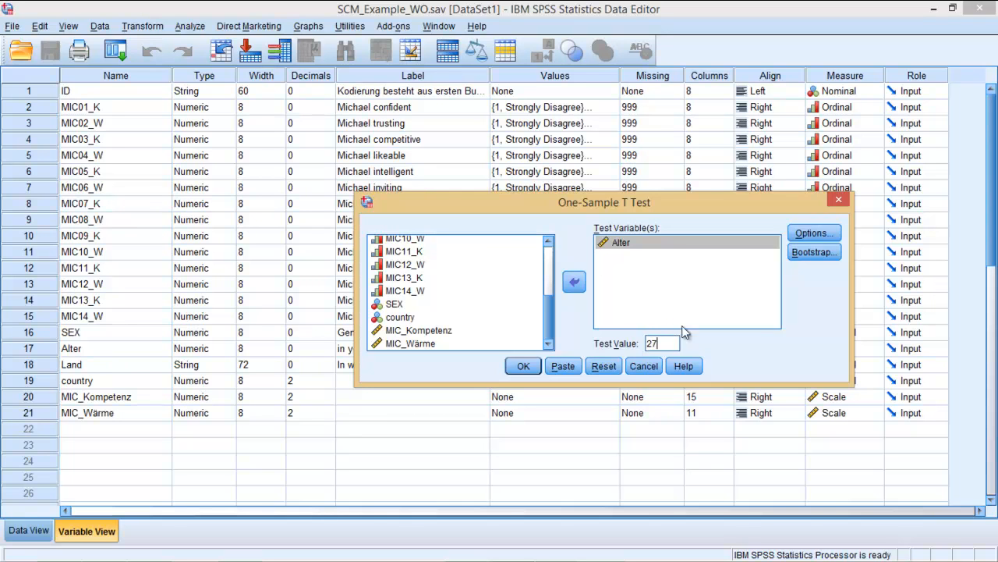
pyautogui.moveTo(661, 365)
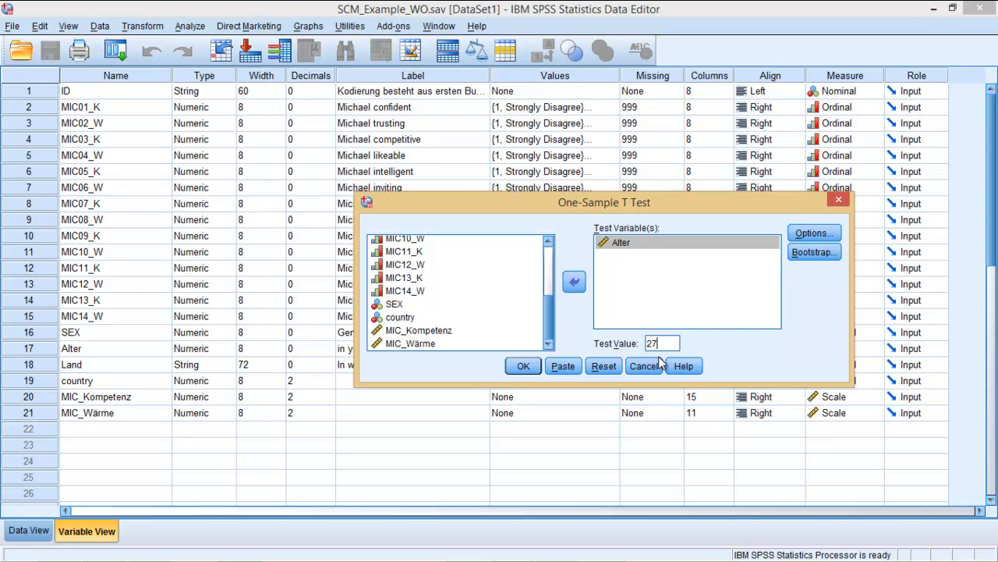
# - Review the options, keeping 95% confidence and analysis-by-analysis exclusion, and continue
pyautogui.click(813, 233)
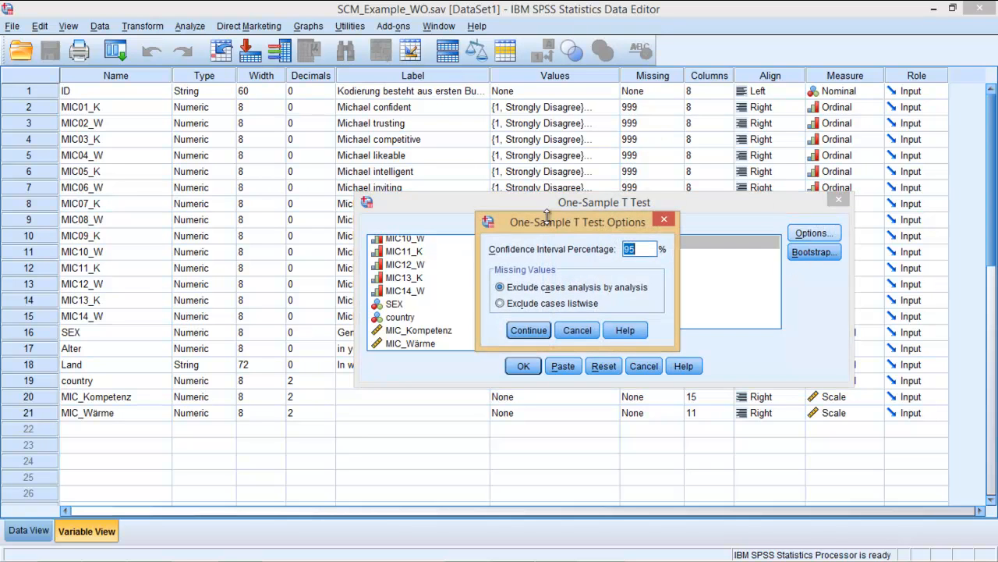
pyautogui.moveTo(546, 281)
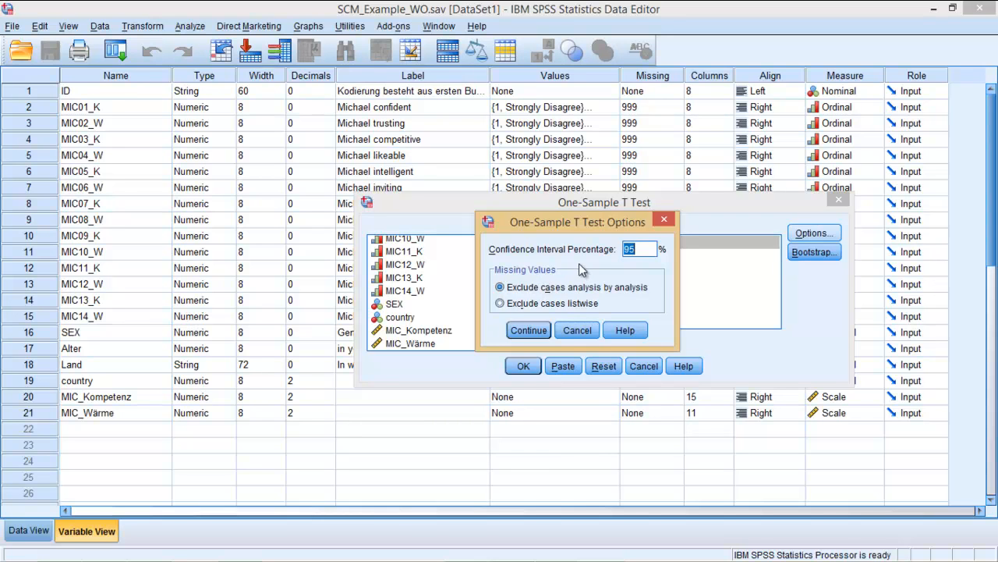
pyautogui.moveTo(608, 278)
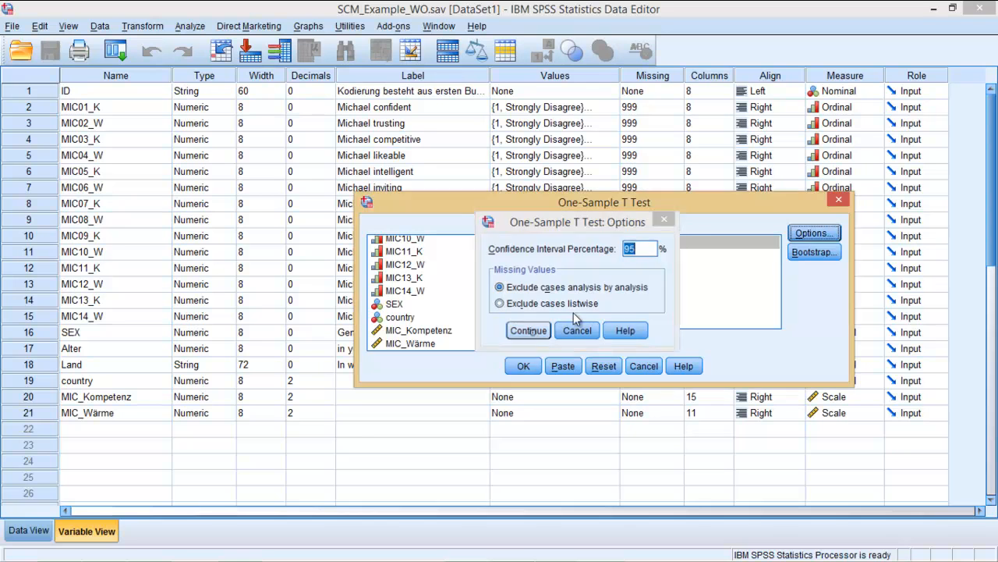
pyautogui.click(814, 251)
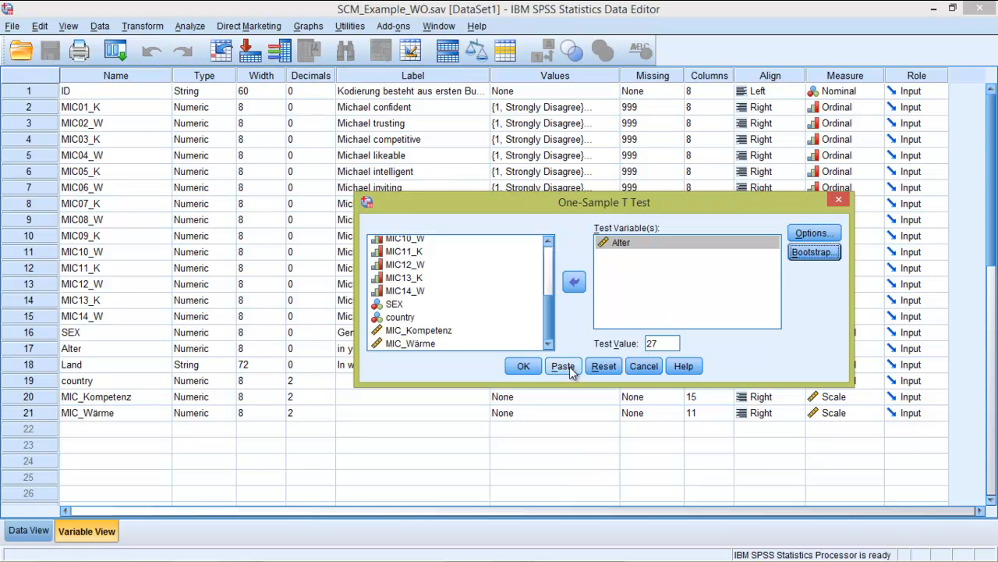
pyautogui.moveTo(578, 367)
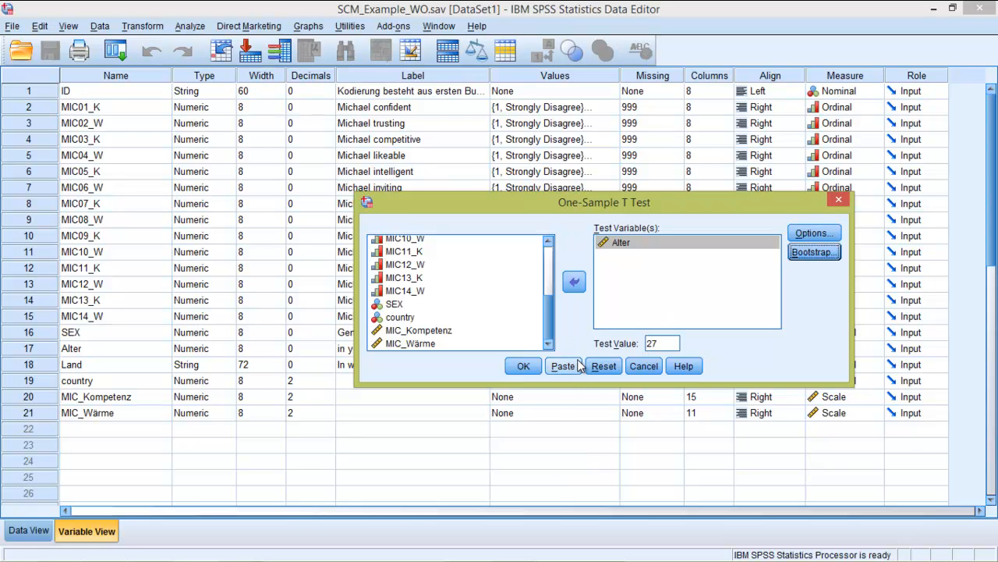
# - Paste the T-TEST syntax for Alter against 27 and select the command in the Syntax Editor
pyautogui.click(561, 365)
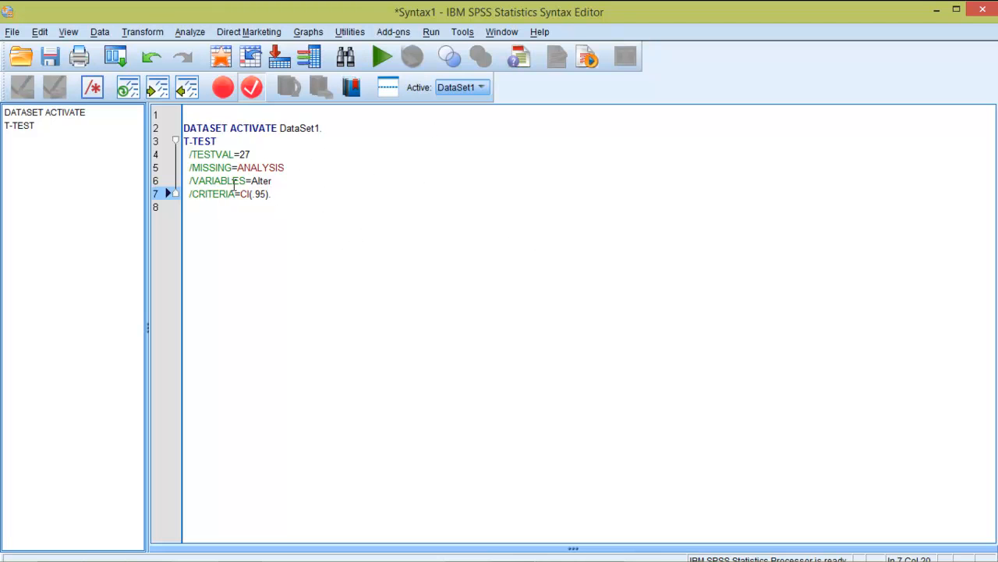
pyautogui.moveTo(209, 153)
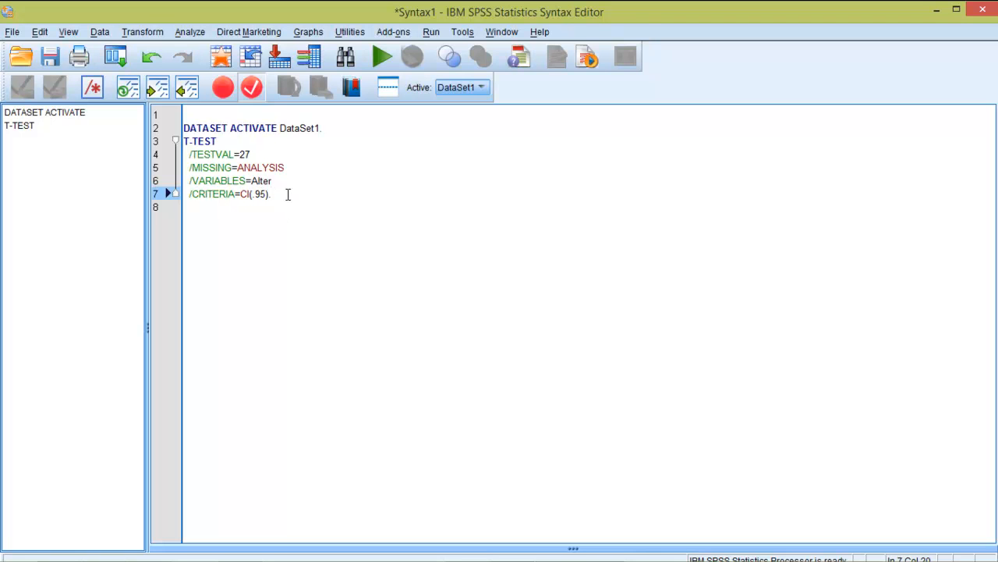
pyautogui.click(381, 56)
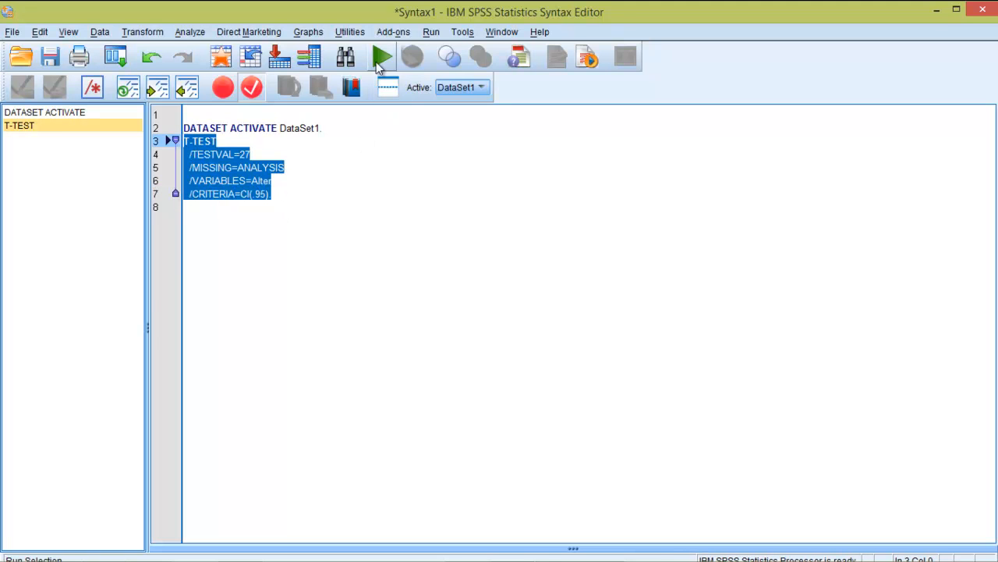
# - Run the T-TEST command to produce One-Sample Statistics and Test tables for Alter
pyautogui.click(381, 56)
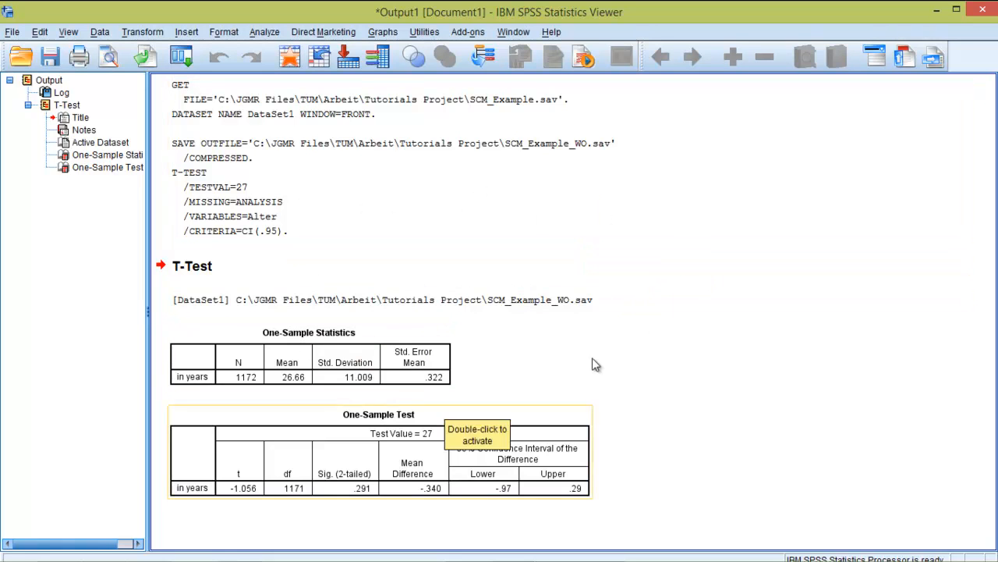
pyautogui.moveTo(694, 344)
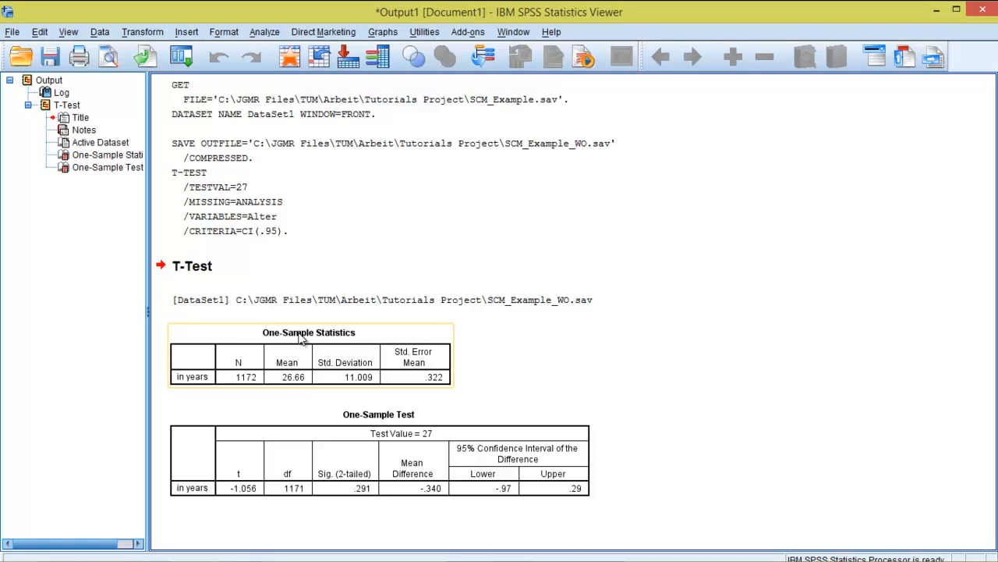
pyautogui.moveTo(352, 337)
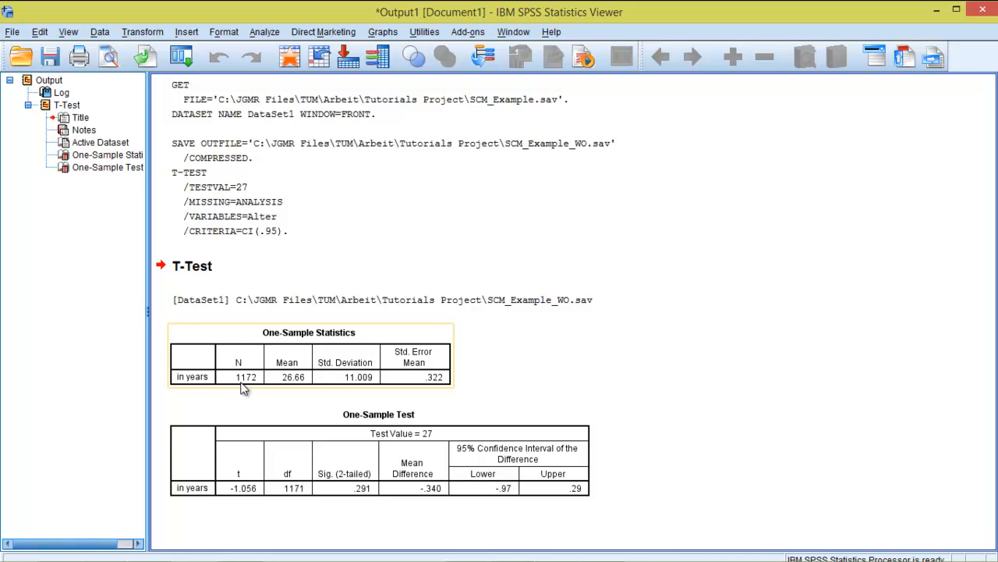
pyautogui.moveTo(248, 390)
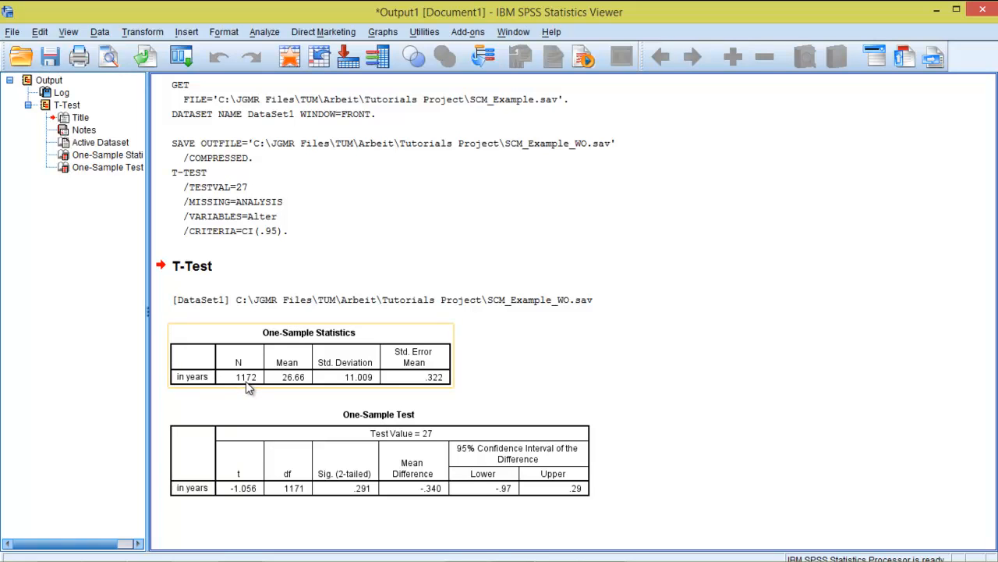
pyautogui.moveTo(296, 382)
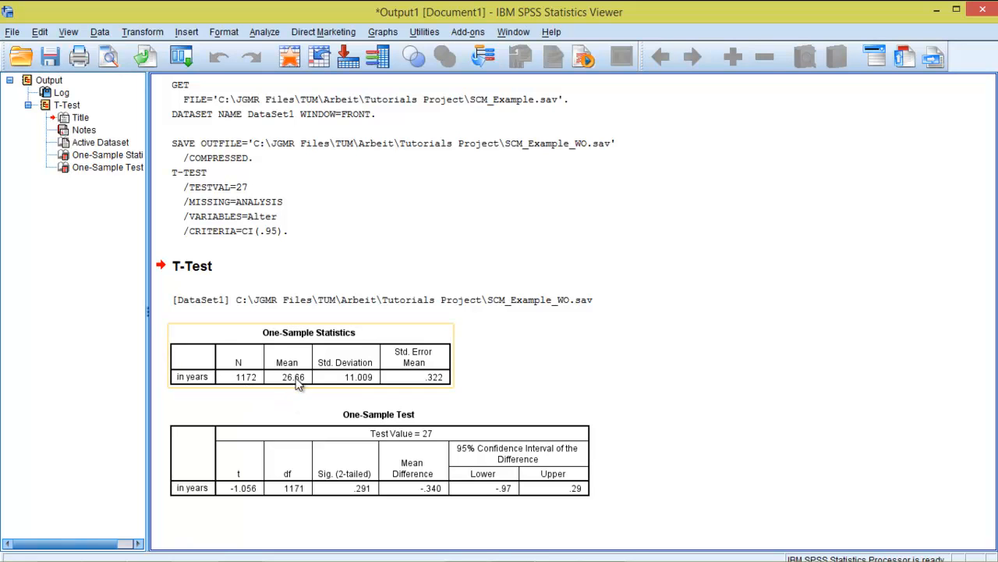
pyautogui.moveTo(290, 382)
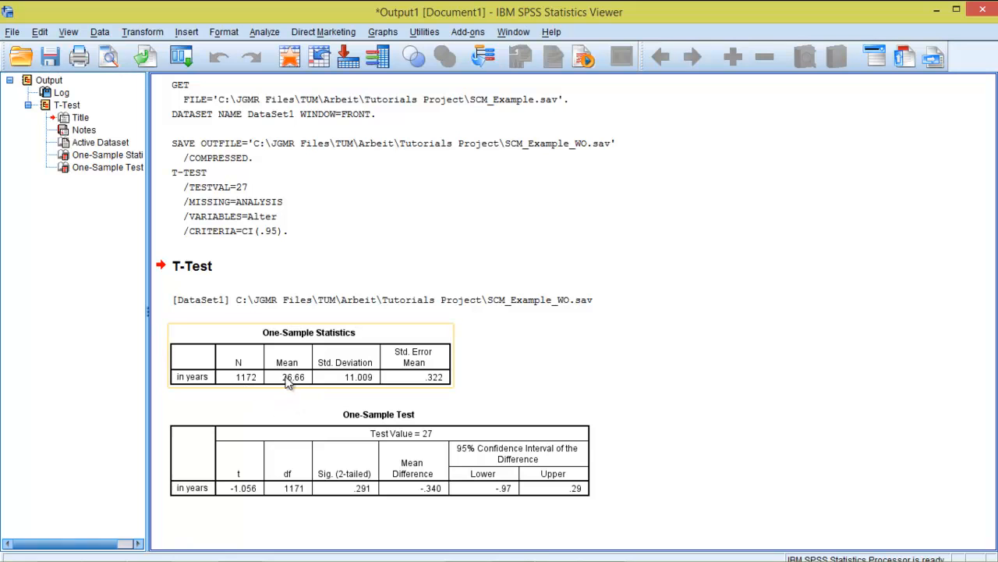
pyautogui.moveTo(295, 390)
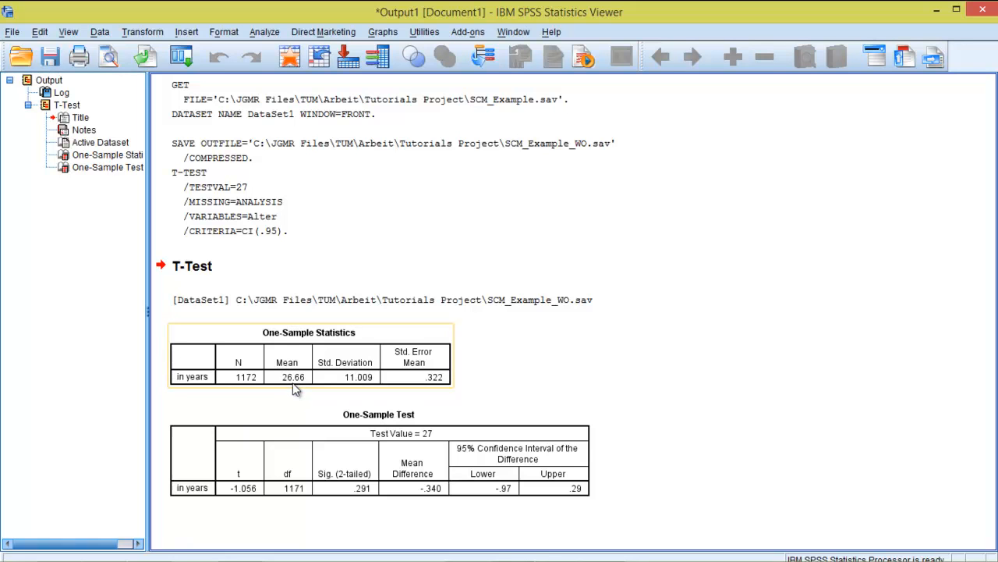
pyautogui.moveTo(372, 361)
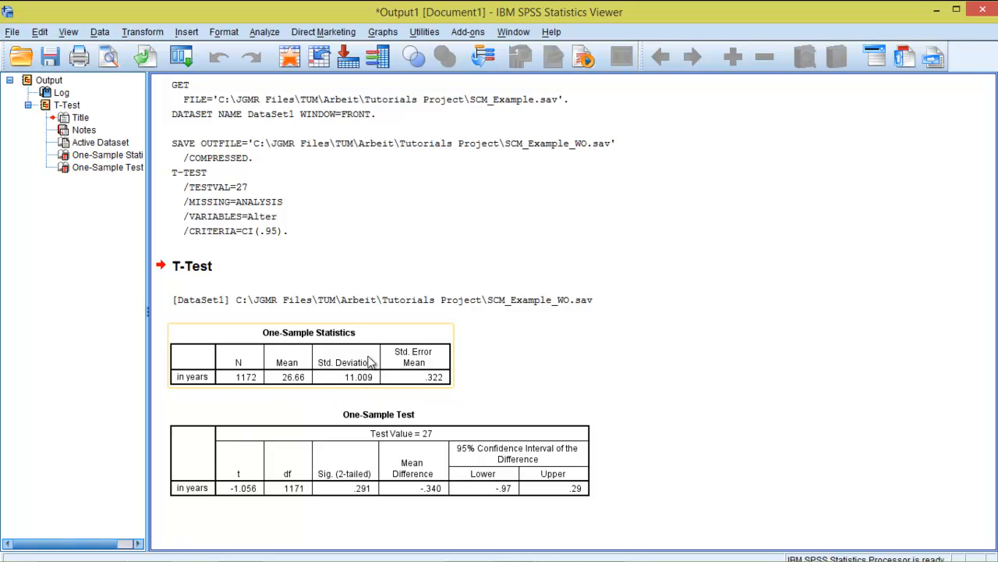
pyautogui.moveTo(433, 359)
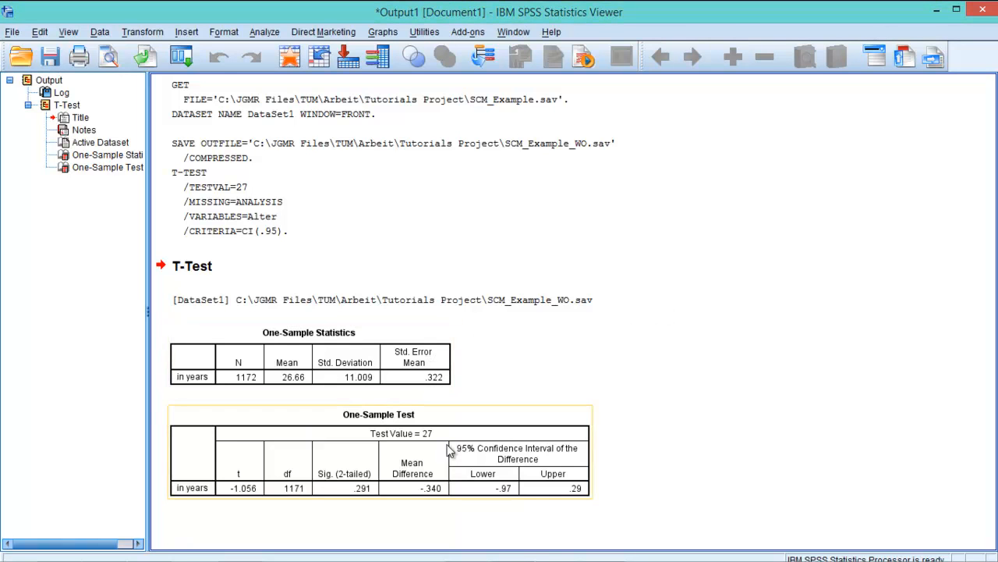
pyautogui.moveTo(405, 428)
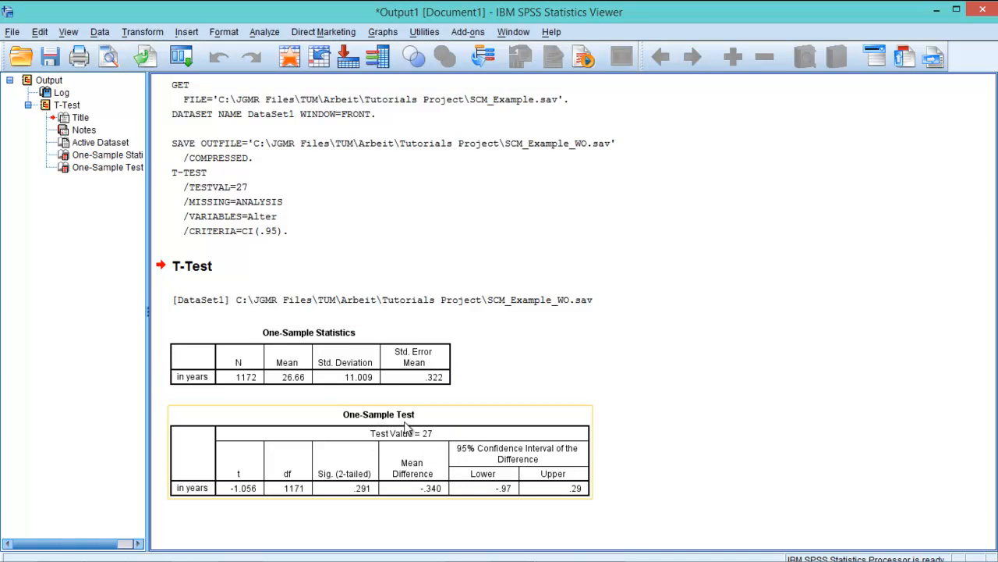
pyautogui.moveTo(400, 487)
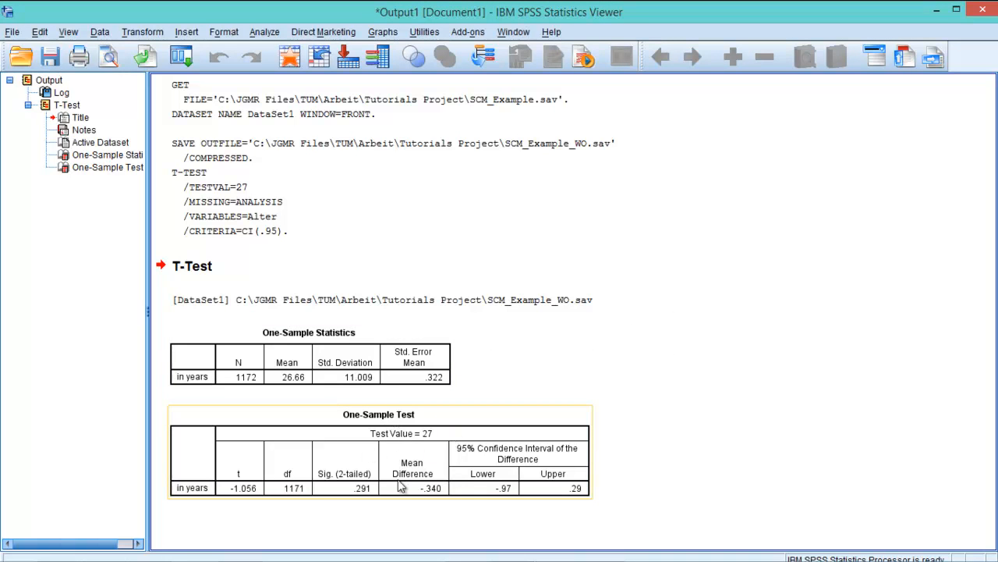
pyautogui.moveTo(396, 451)
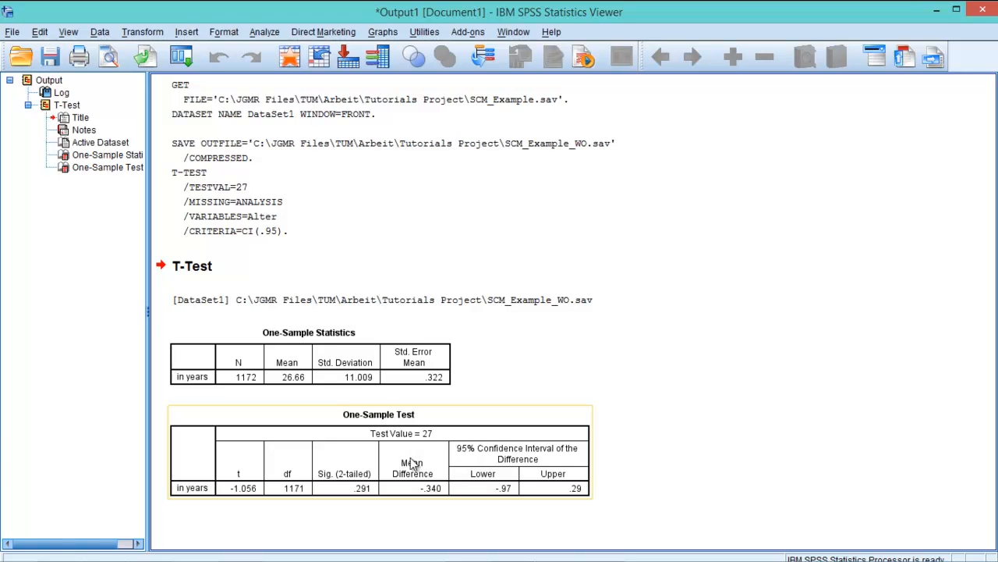
pyautogui.moveTo(403, 445)
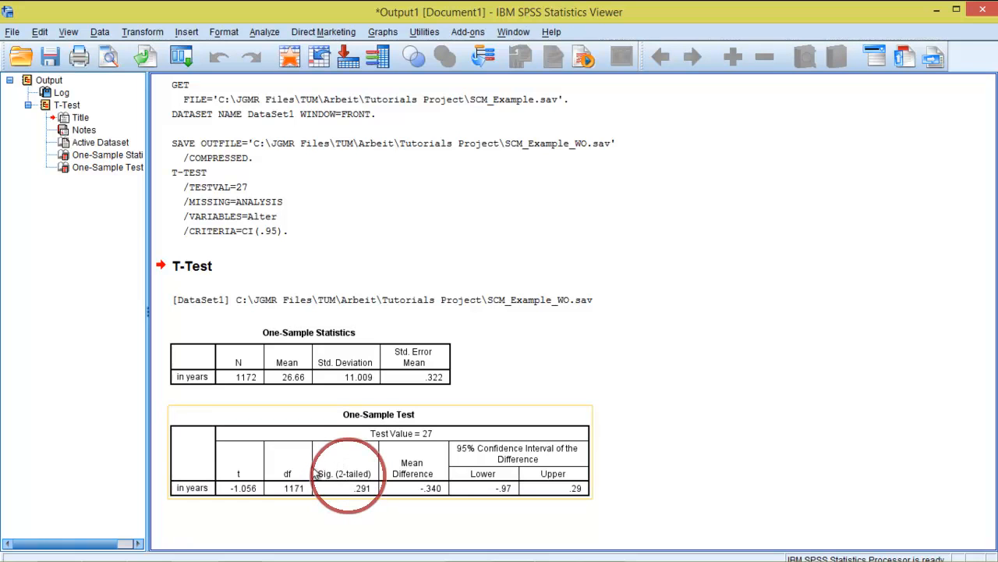
pyautogui.moveTo(331, 474)
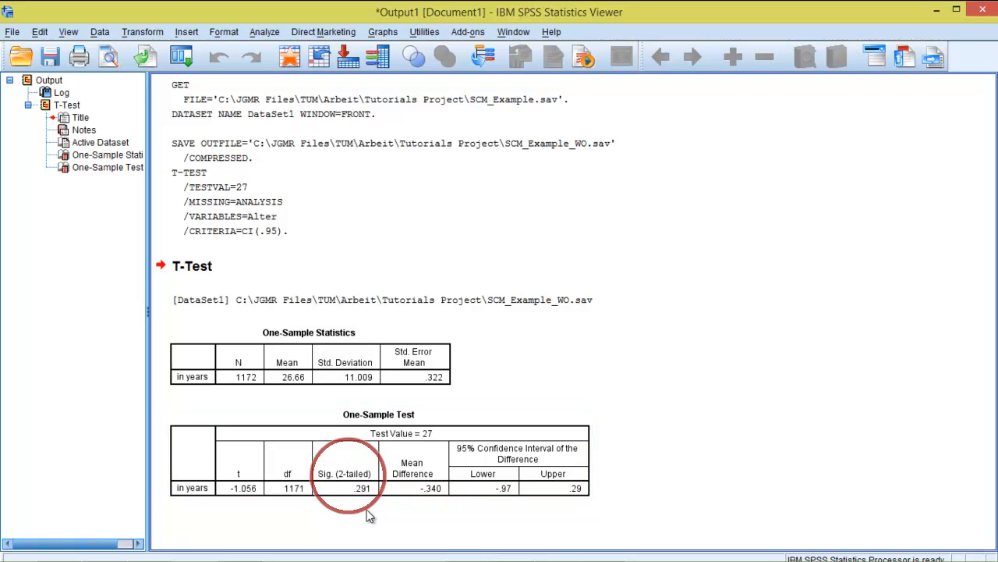
pyautogui.moveTo(373, 515)
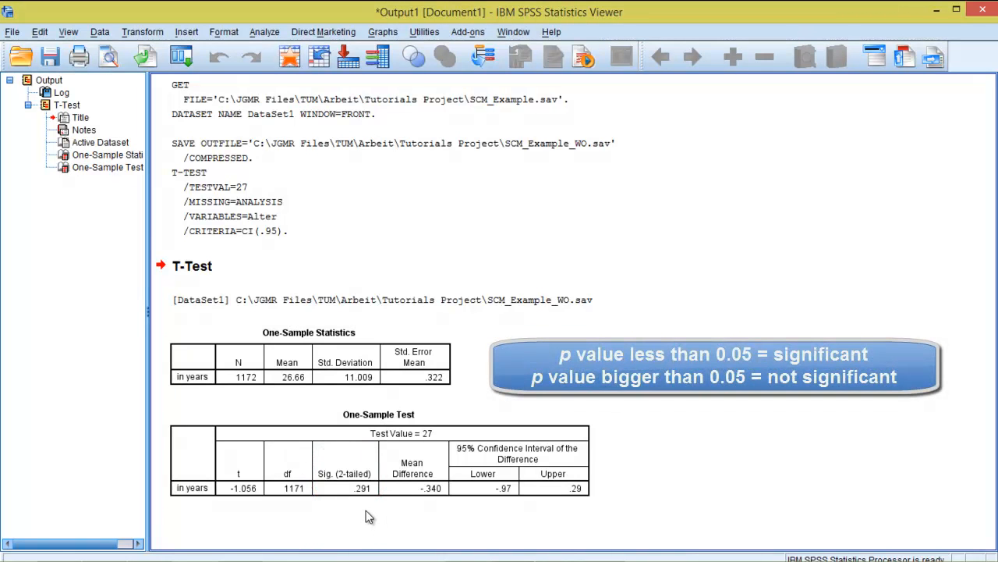
pyautogui.moveTo(362, 512)
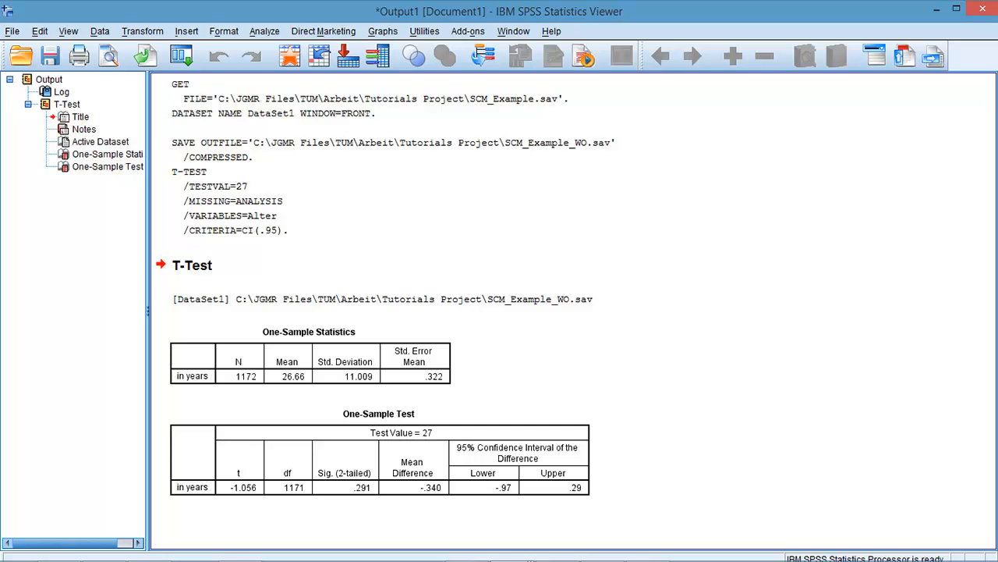
pyautogui.click(378, 415)
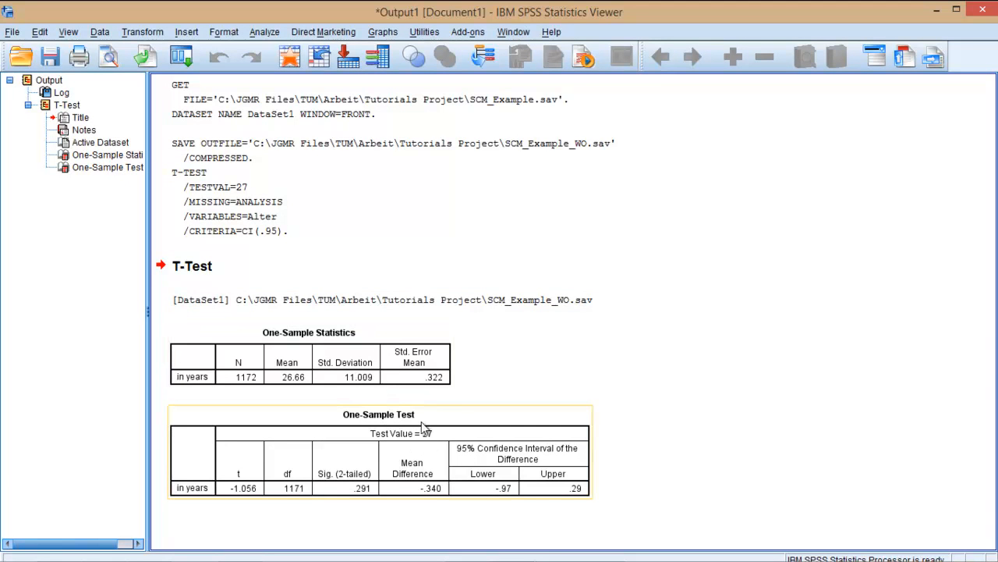
pyautogui.moveTo(378, 436)
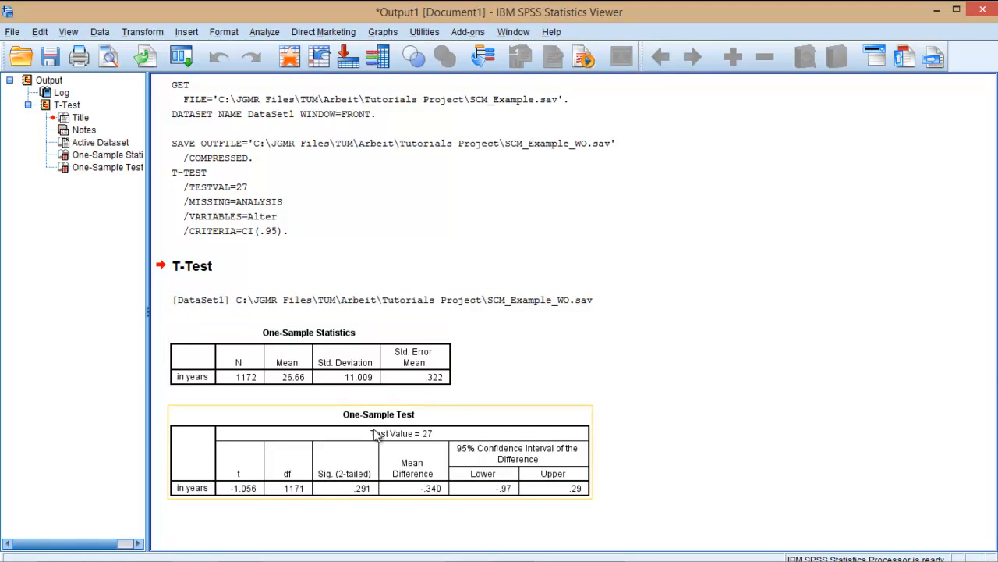
pyautogui.moveTo(440, 449)
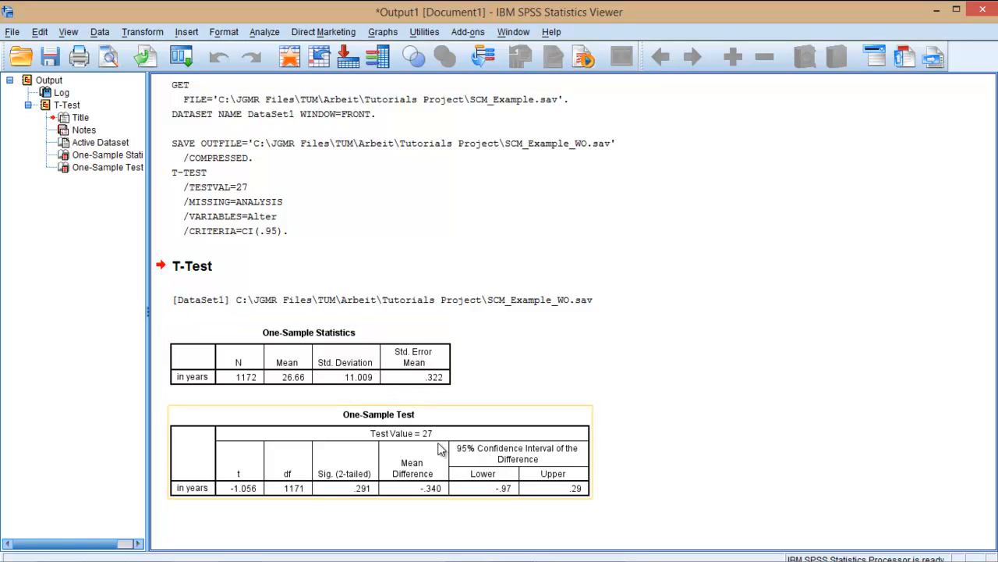
pyautogui.click(356, 300)
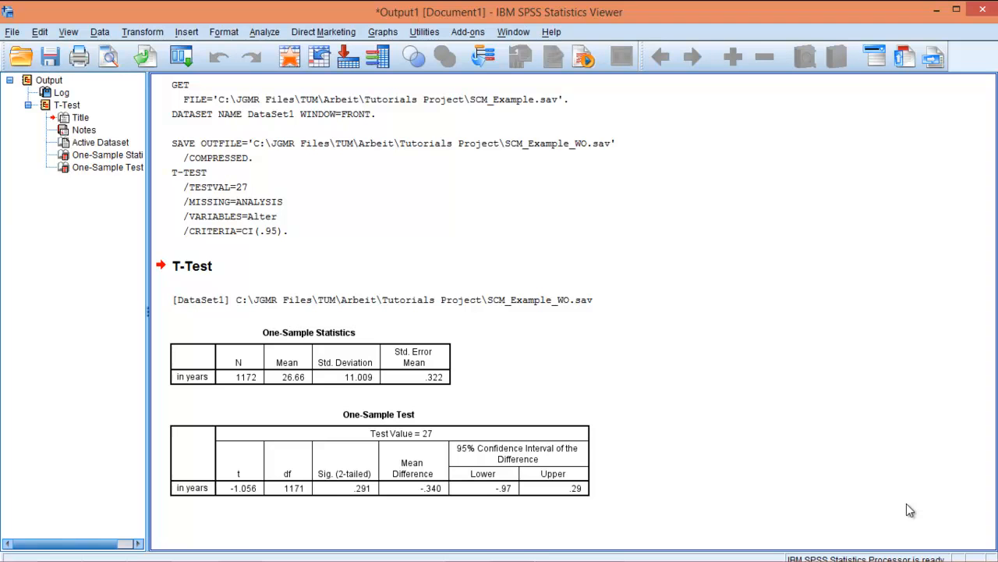
pyautogui.moveTo(709, 228)
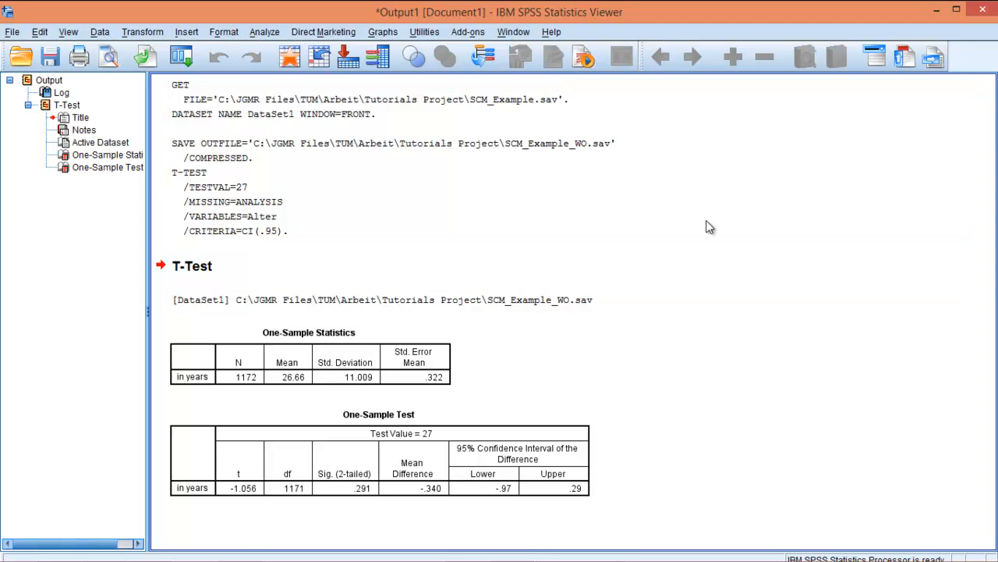